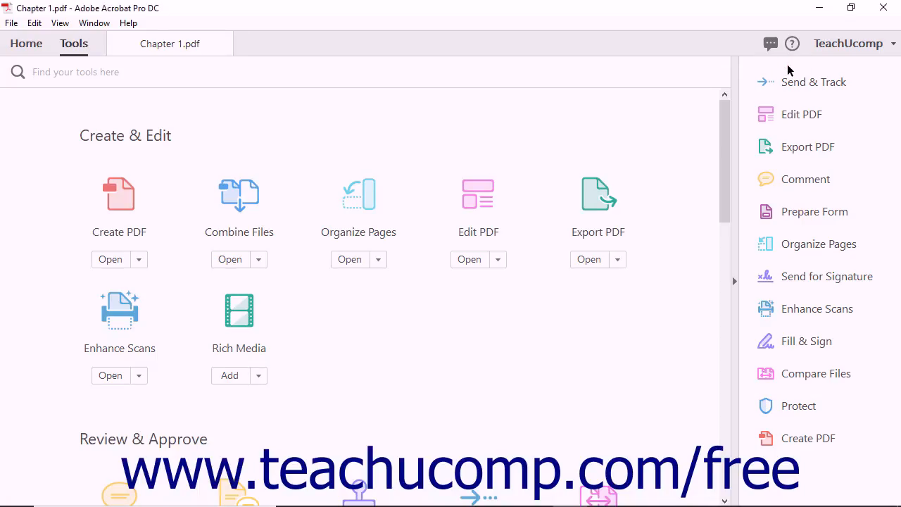
mouse_move(651, 102)
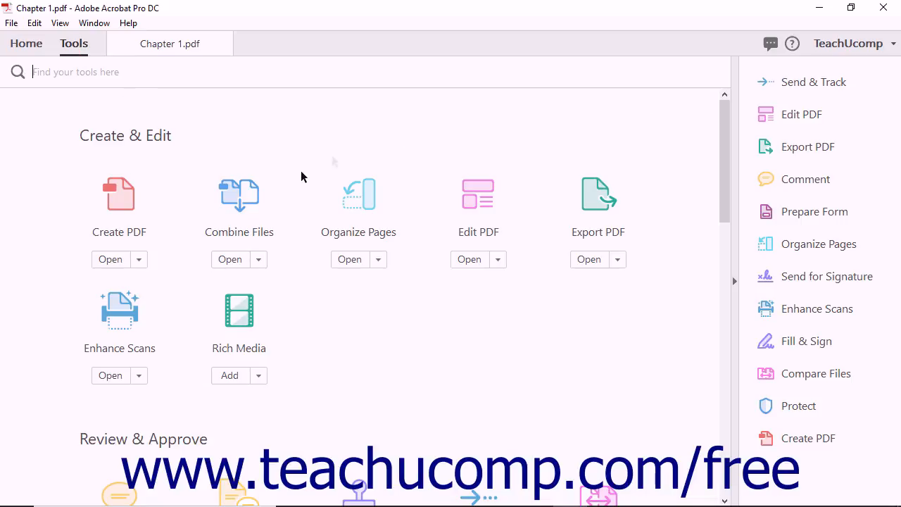
Step: Add Combine Files as a shortcut from its options menu in the Tools center
scroll("down", 3)
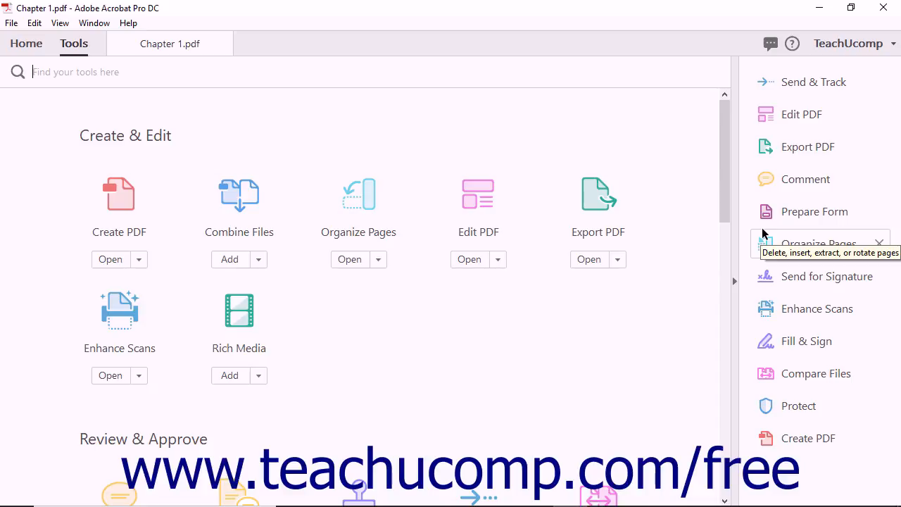
mouse_move(735, 231)
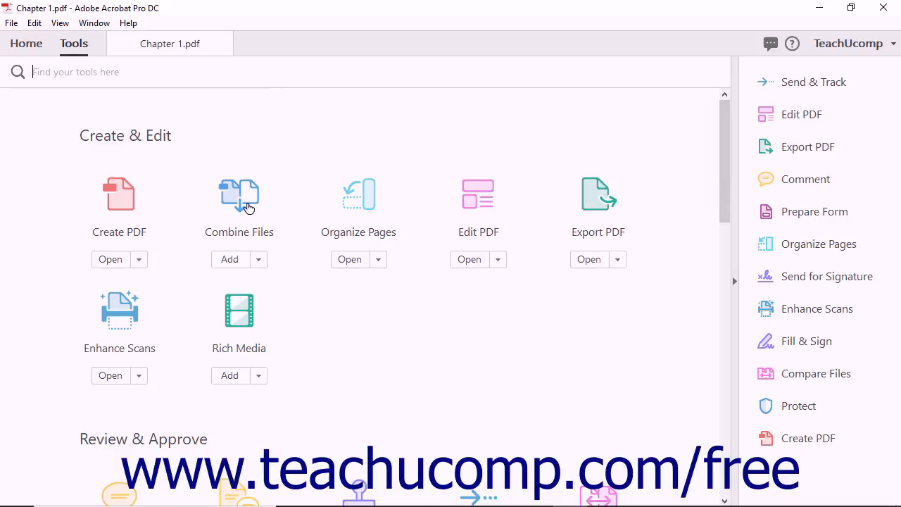
mouse_move(248, 209)
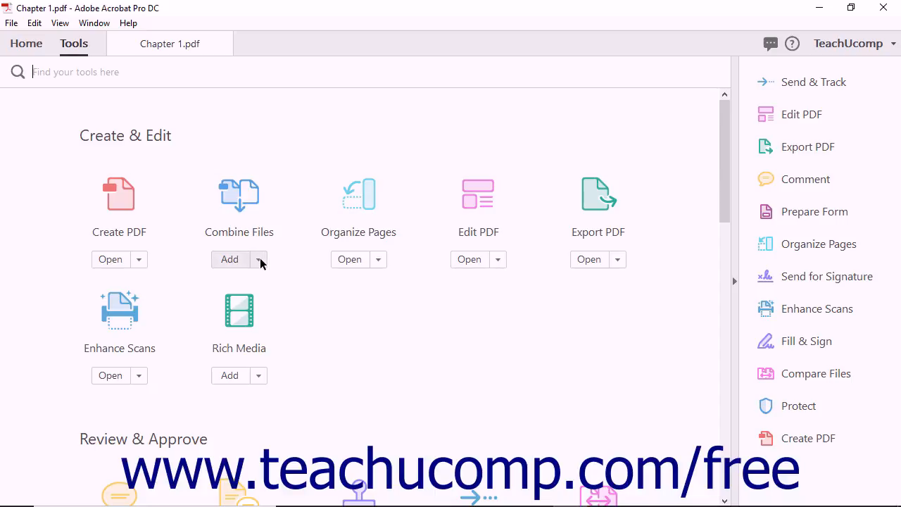
left_click(259, 259)
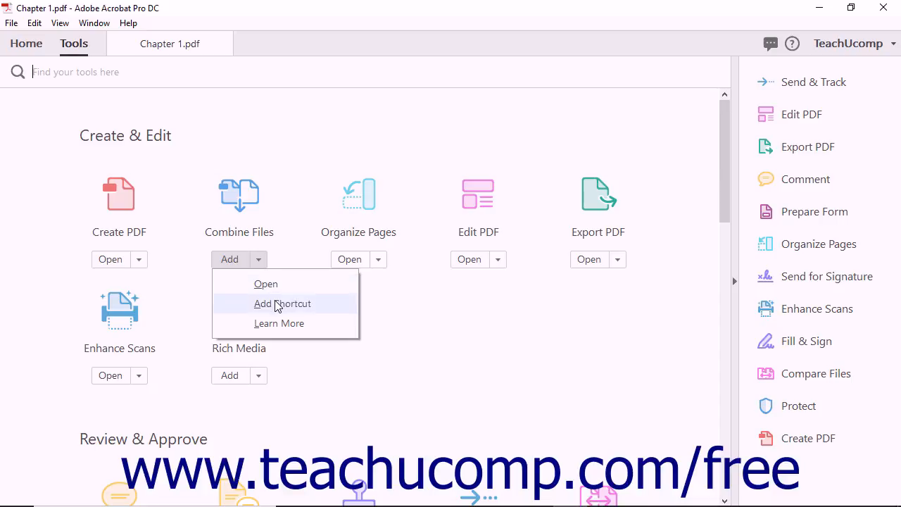
left_click(282, 304)
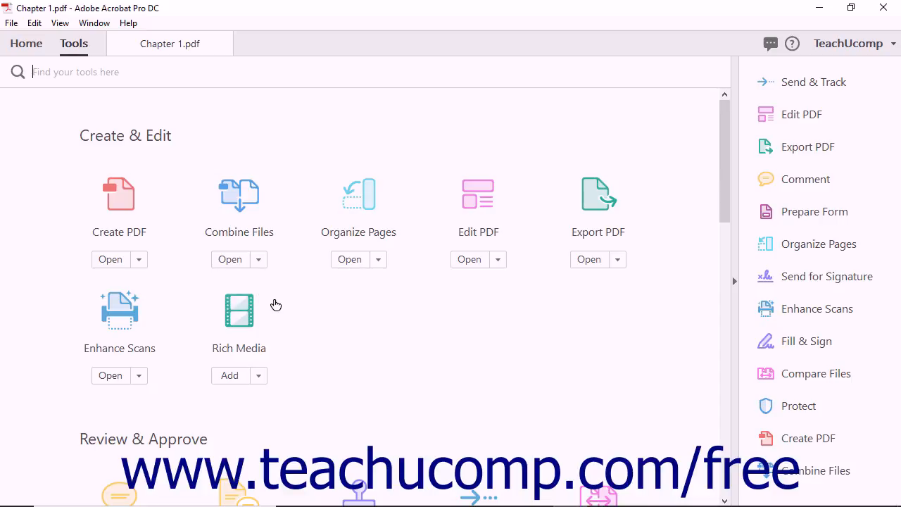
mouse_move(436, 332)
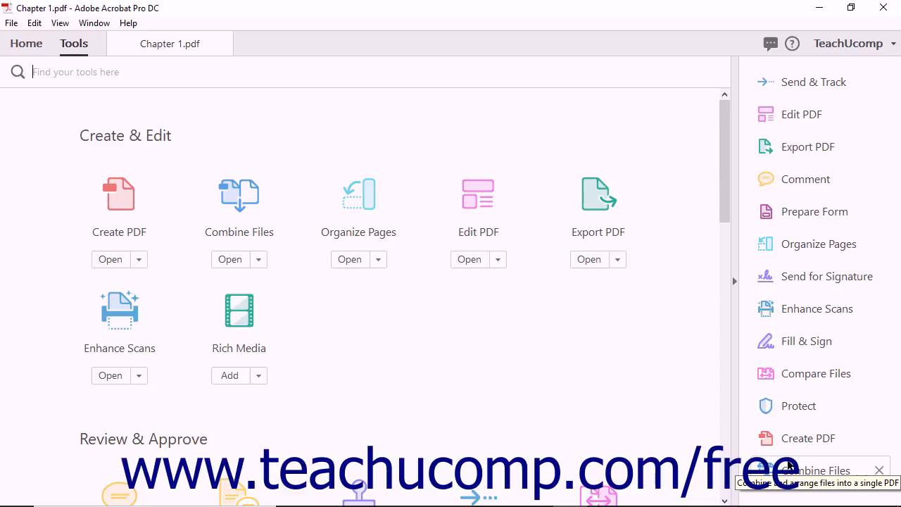
Step: In Chapter 1.pdf, launch Combine Files from the new shortcut and close it again
left_click(169, 43)
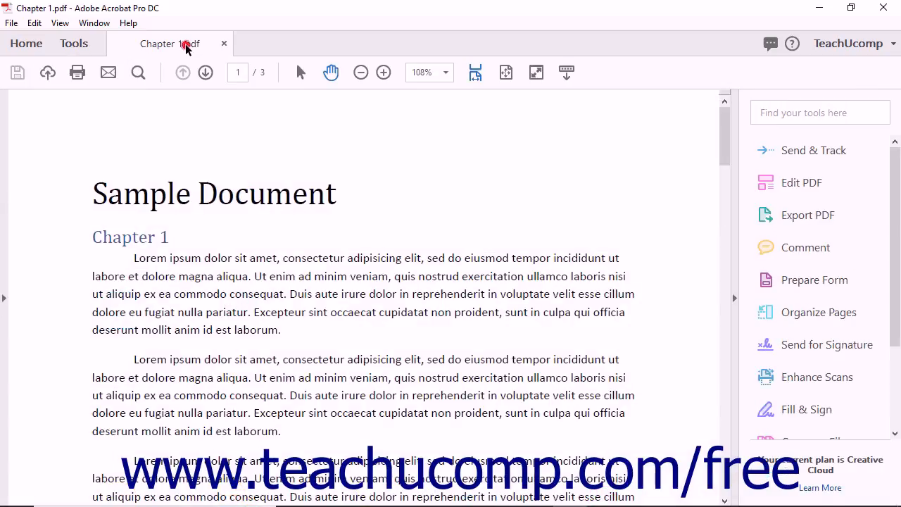
scroll("down", 3)
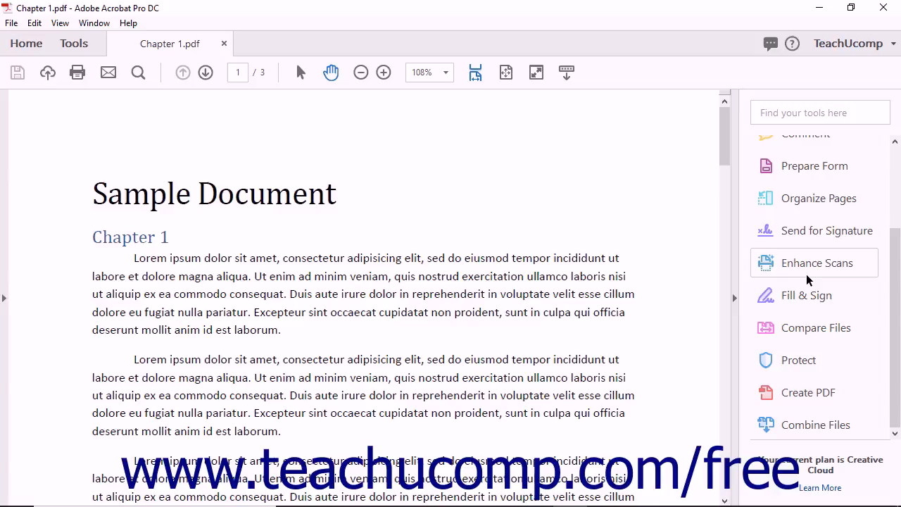
mouse_move(815, 426)
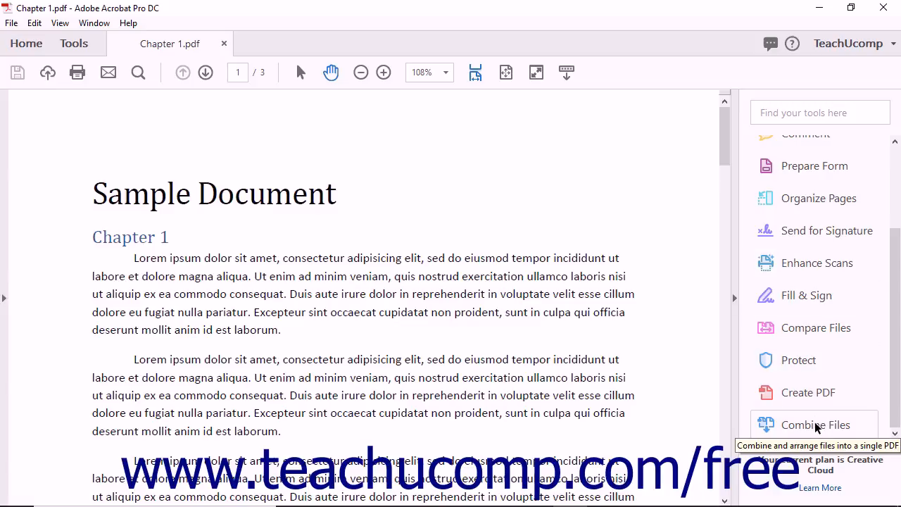
left_click(815, 425)
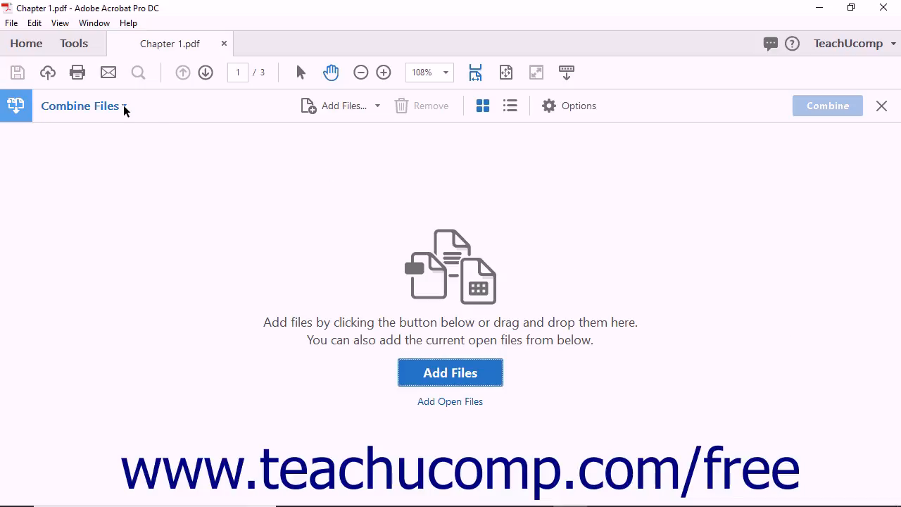
left_click(882, 106)
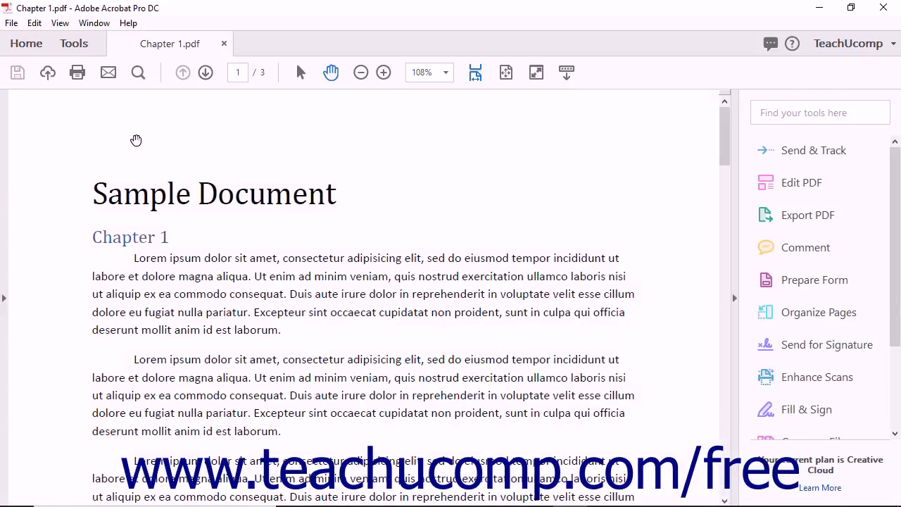
Step: Return to the Tools center overview with Combine Files still in the pane
left_click(73, 42)
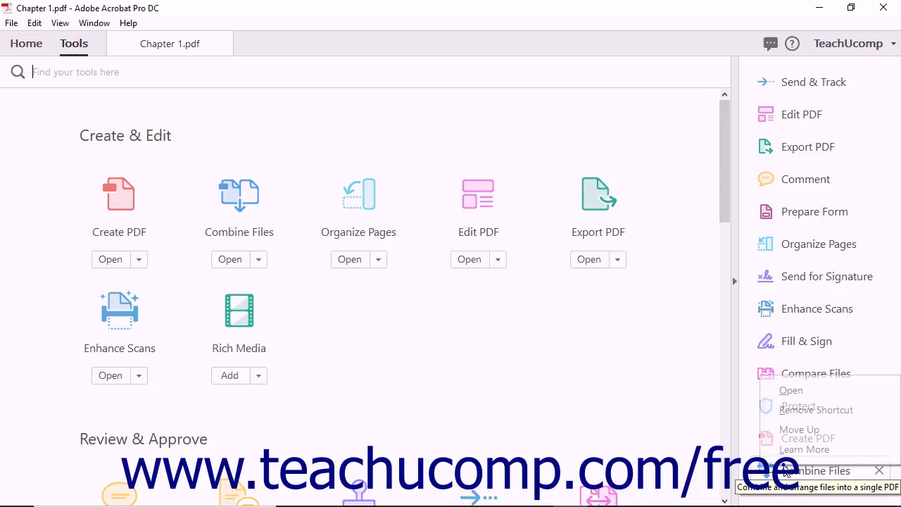
mouse_move(805, 410)
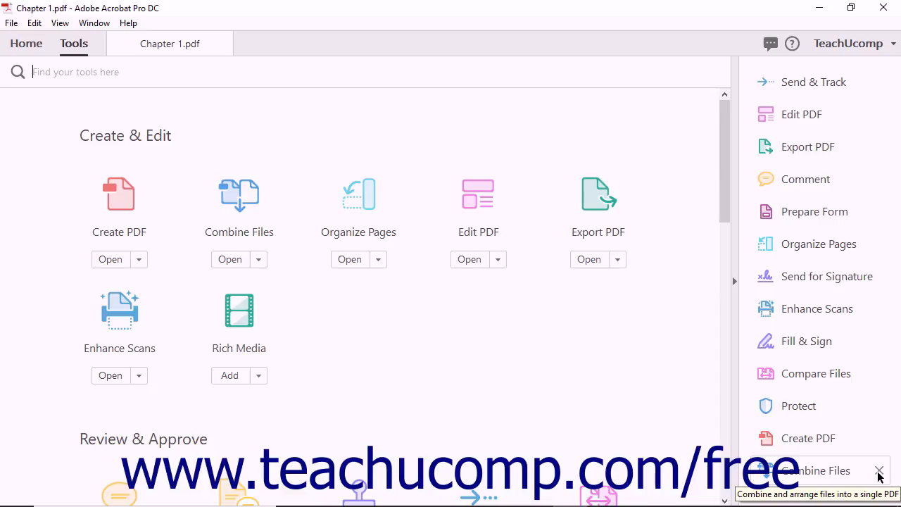
mouse_move(809, 462)
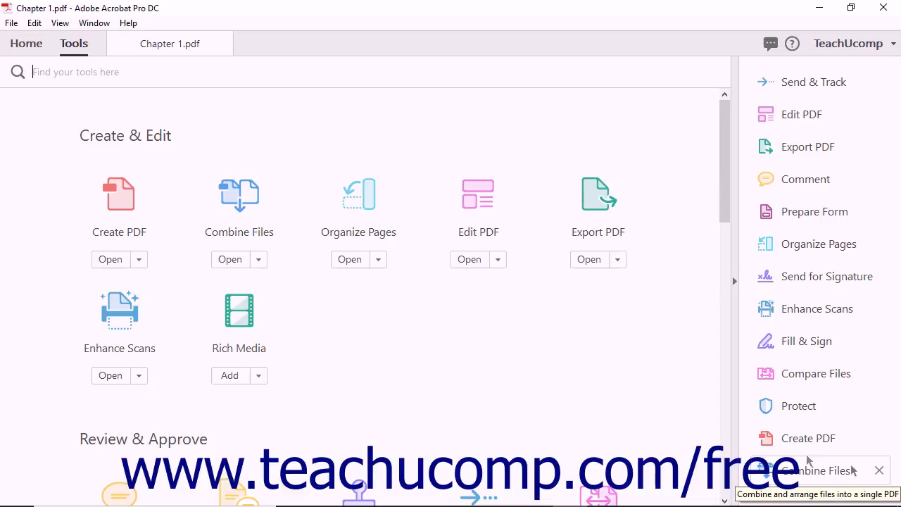
mouse_move(260, 259)
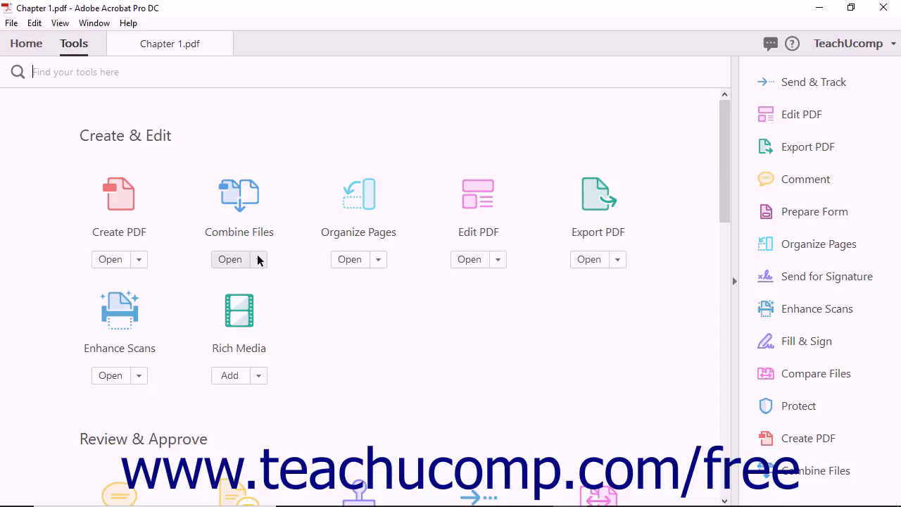
Step: Remove the Combine Files shortcut via its options menu in the Tools center
left_click(259, 259)
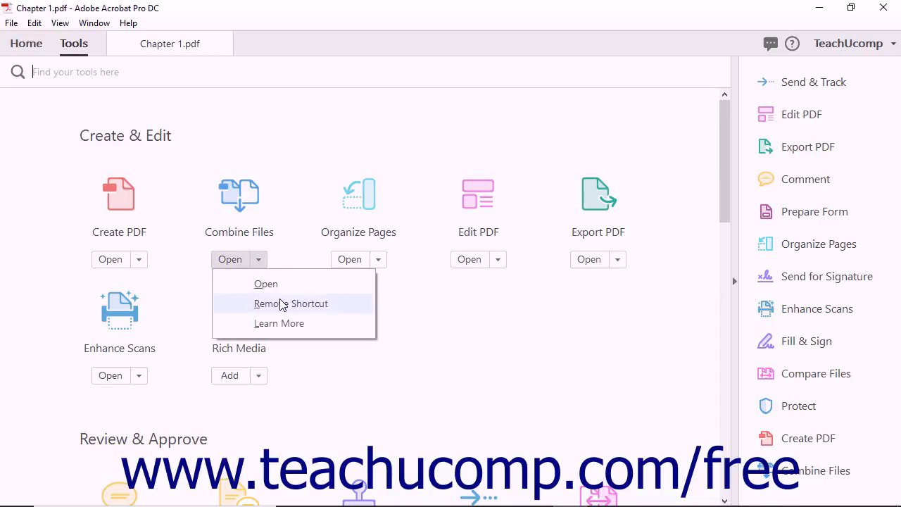
left_click(290, 304)
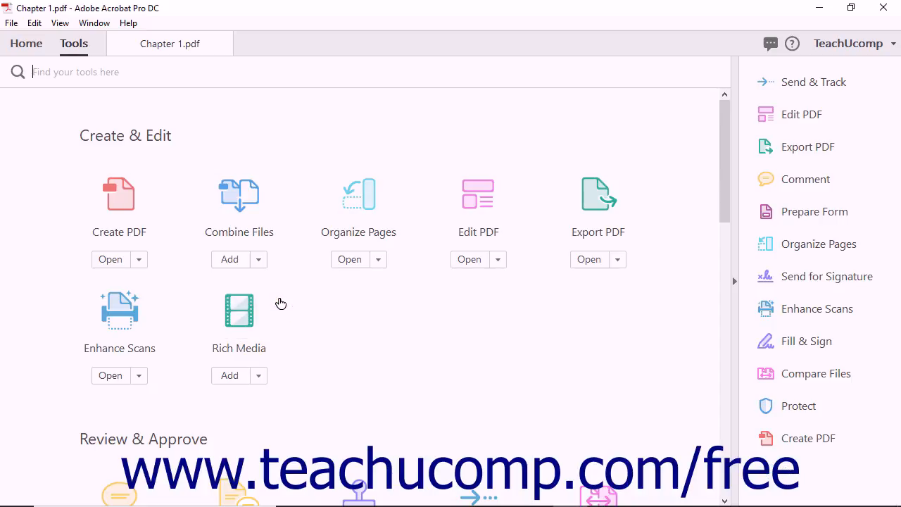
mouse_move(327, 318)
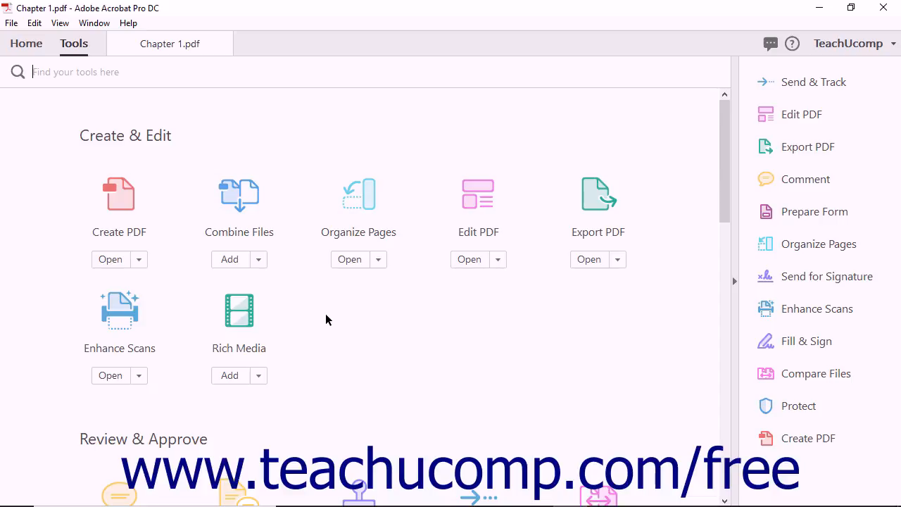
mouse_move(220, 214)
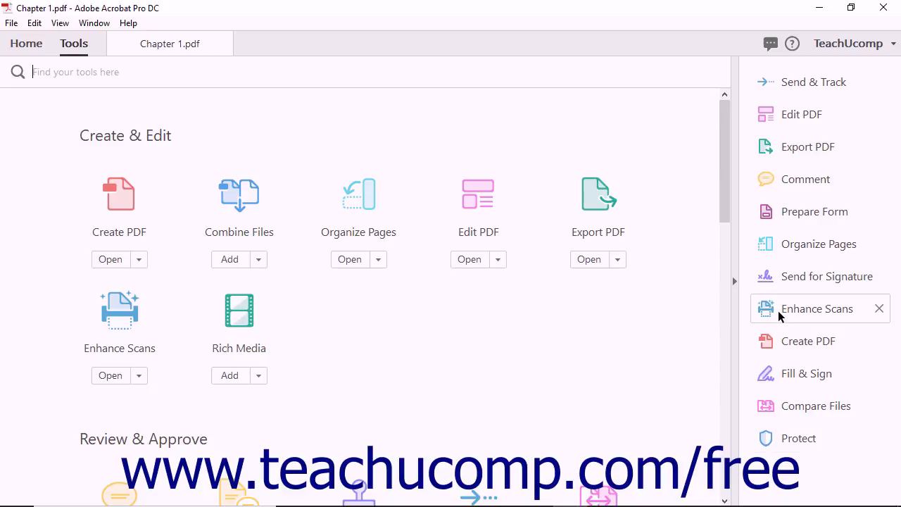
mouse_move(780, 315)
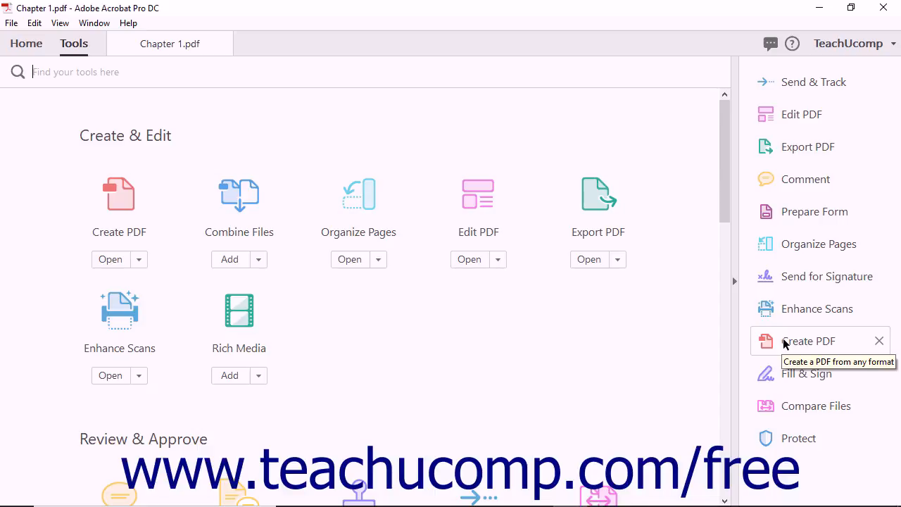
Step: Move the Create PDF shortcut down two places, to just above Protect
right_click(783, 341)
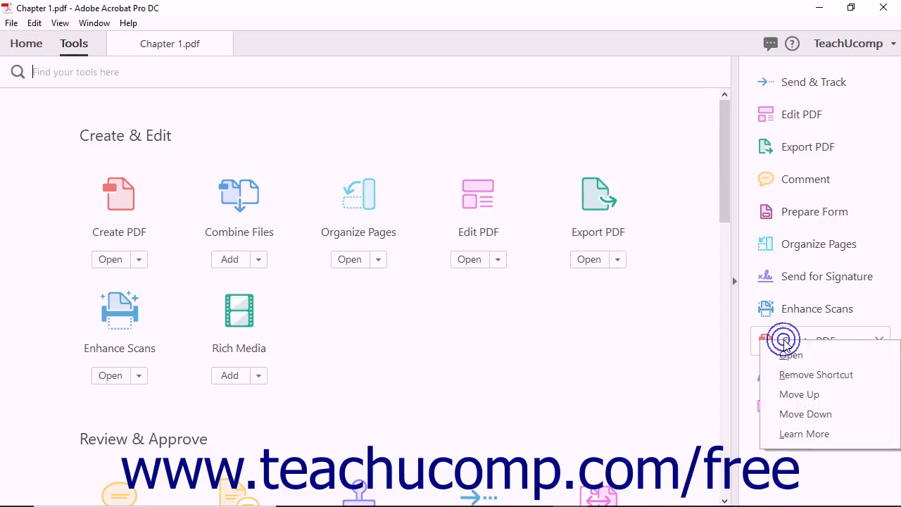
mouse_move(810, 423)
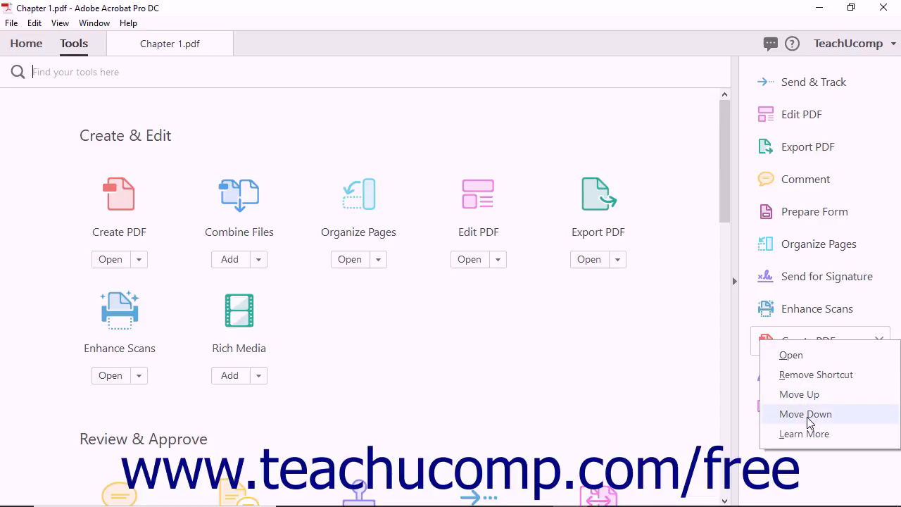
left_click(805, 414)
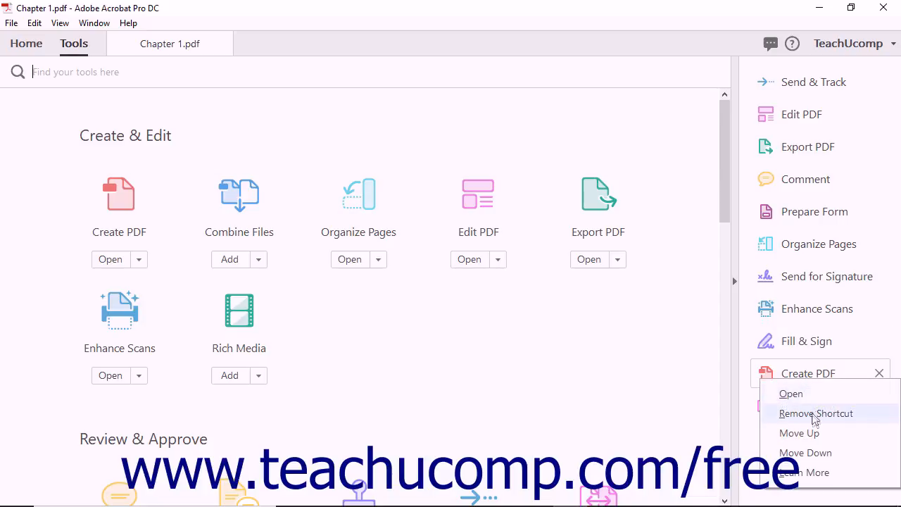
left_click(817, 413)
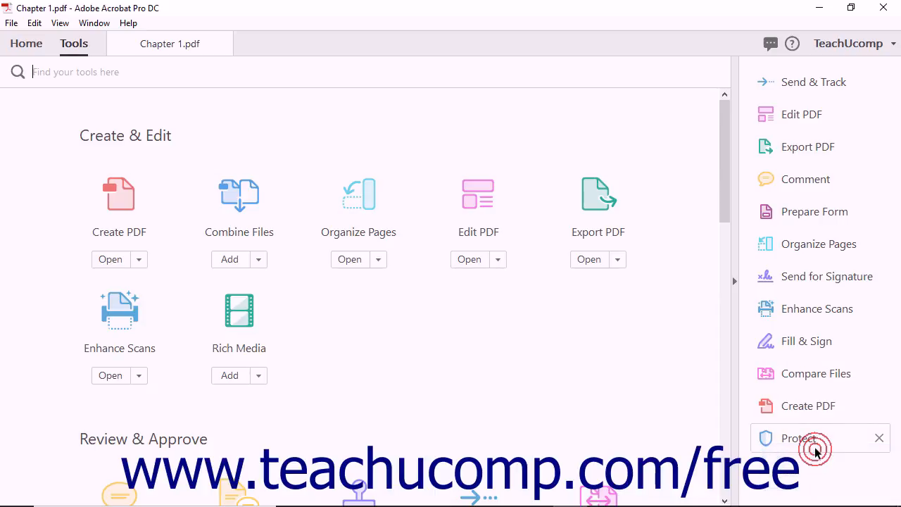
right_click(806, 407)
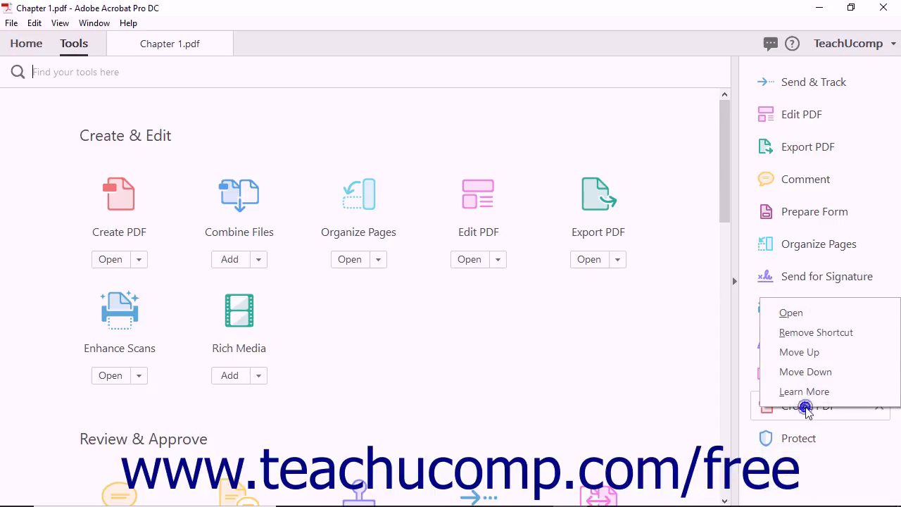